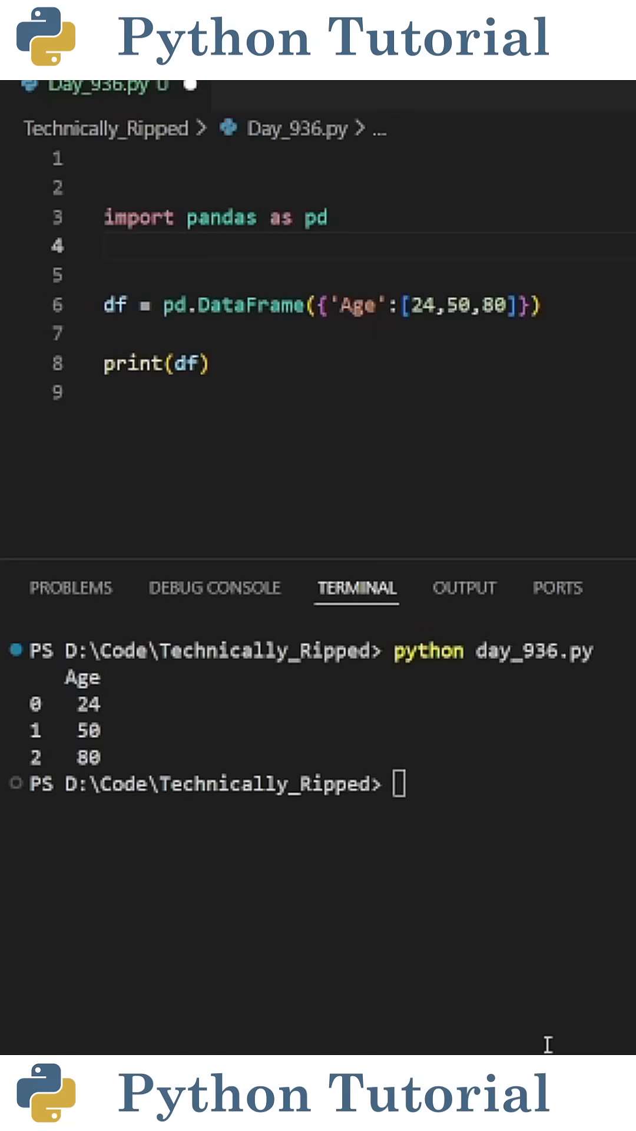
# Step: Import numpy and add df['AgeClass'] = np.where(df['Age'] >= 30, 'Adult', 'Young Adult'), then run day_936.py
pyautogui.doubleClick(82, 676)
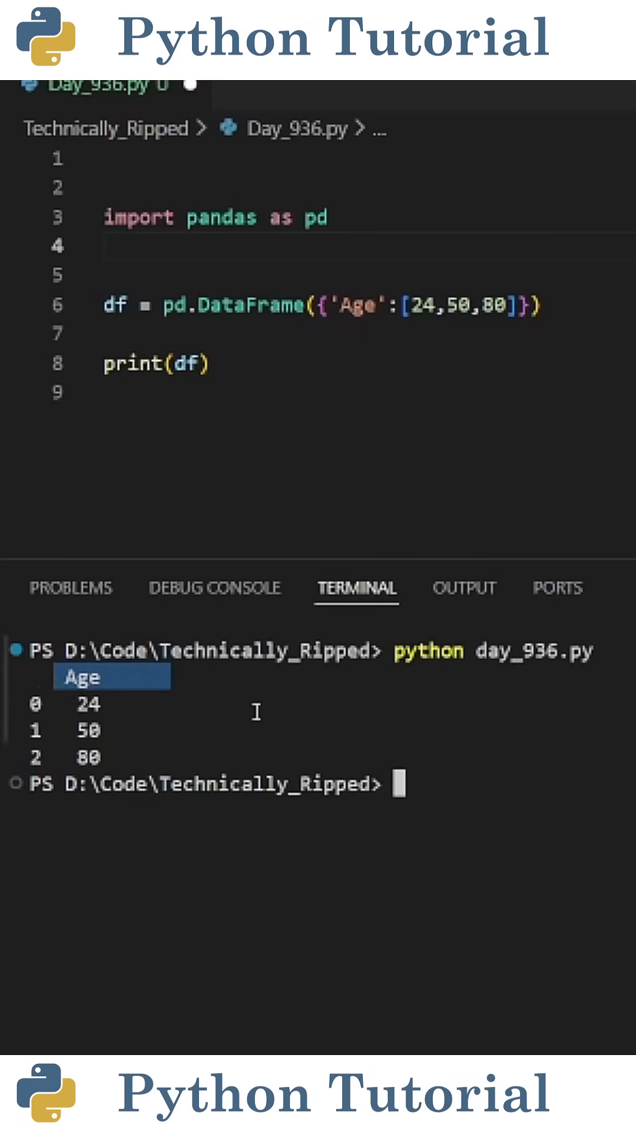
pyautogui.moveTo(201, 723)
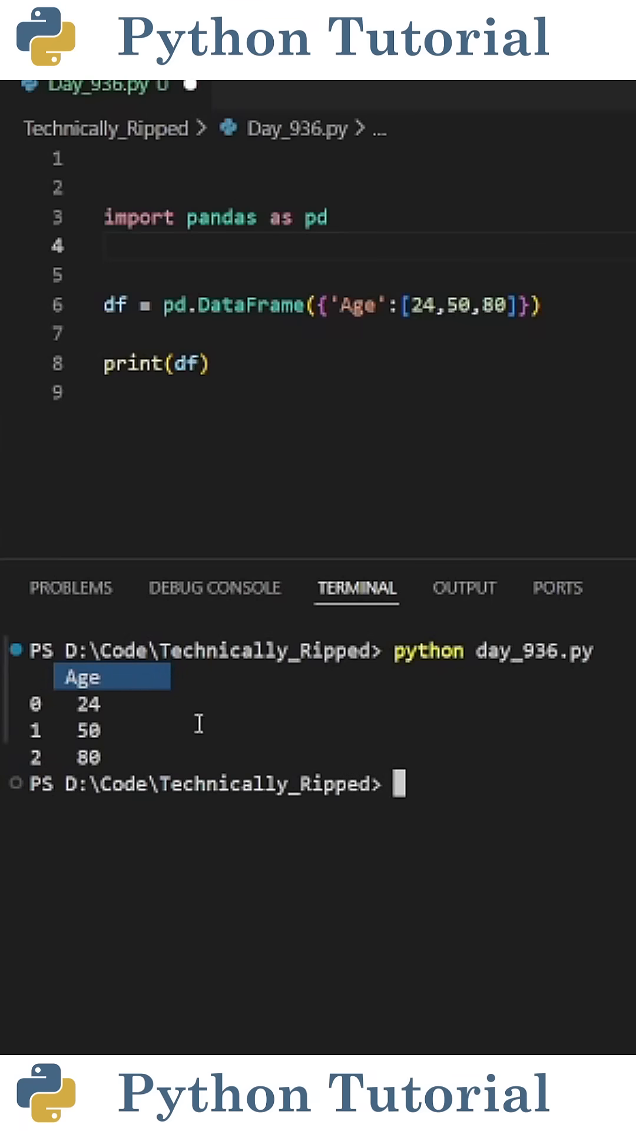
pyautogui.write('import numpy as np')
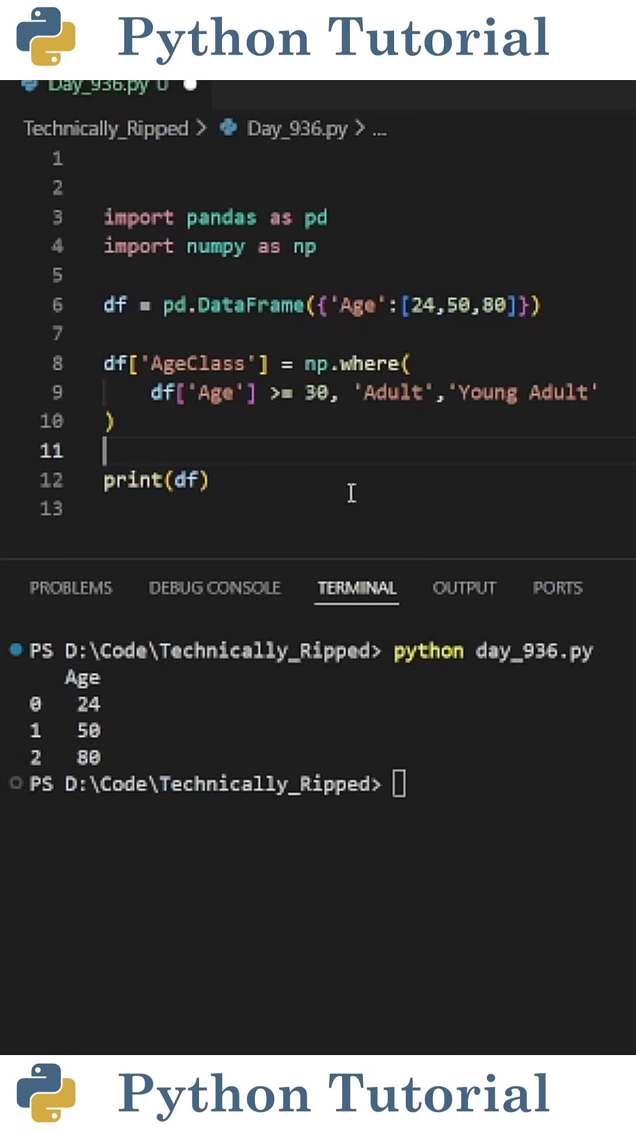
pyautogui.doubleClick(303, 246)
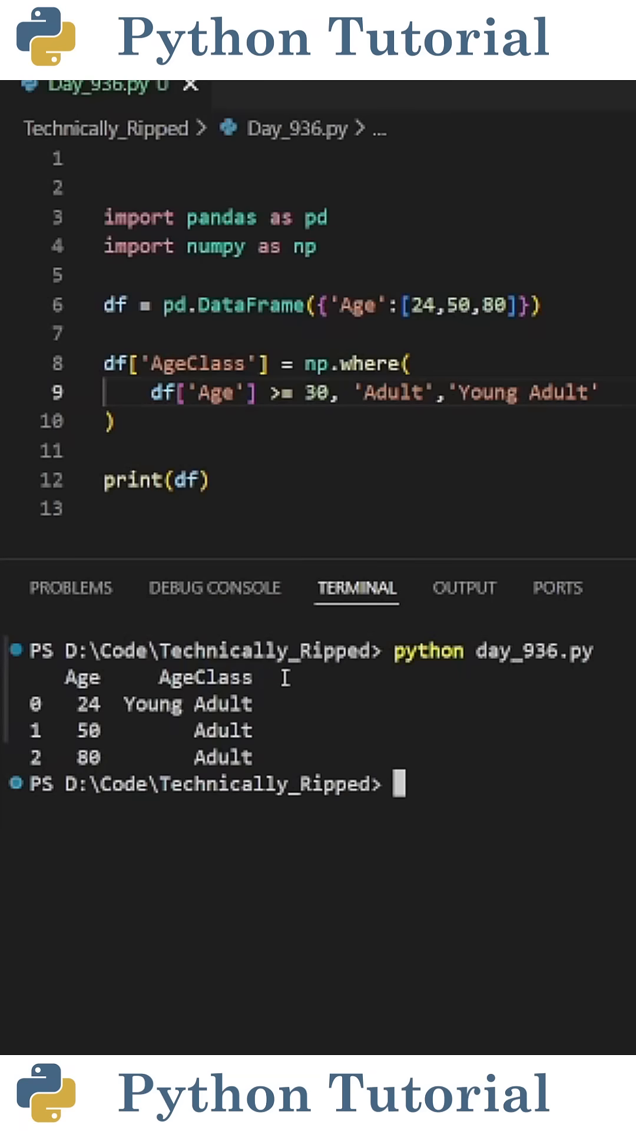
pyautogui.doubleClick(197, 676)
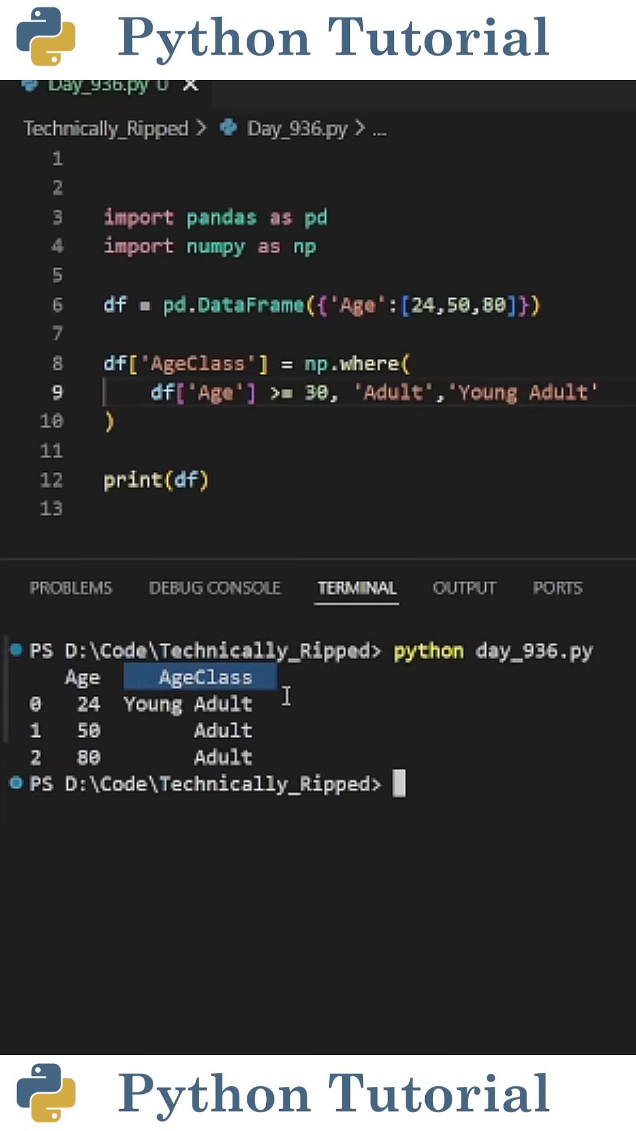
pyautogui.doubleClick(221, 730)
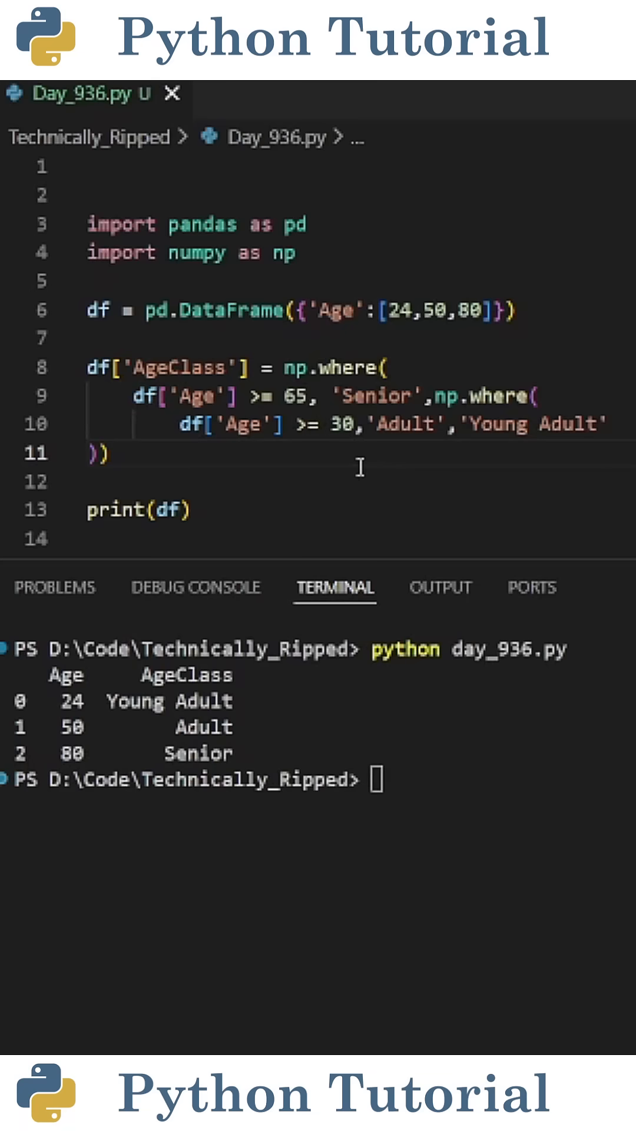
pyautogui.moveTo(384, 482)
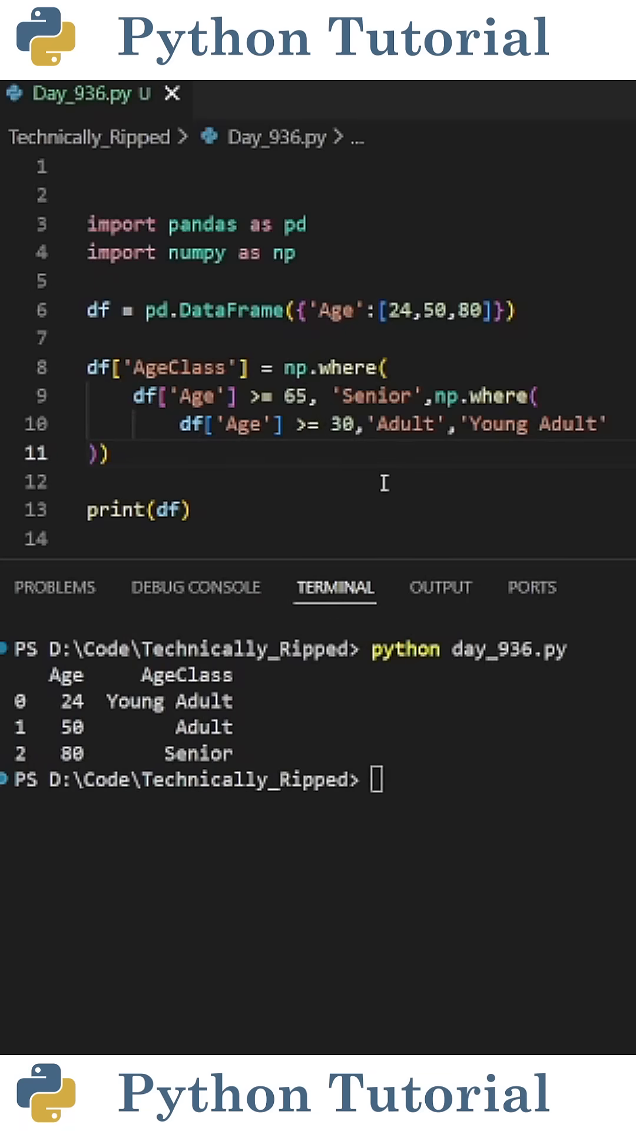